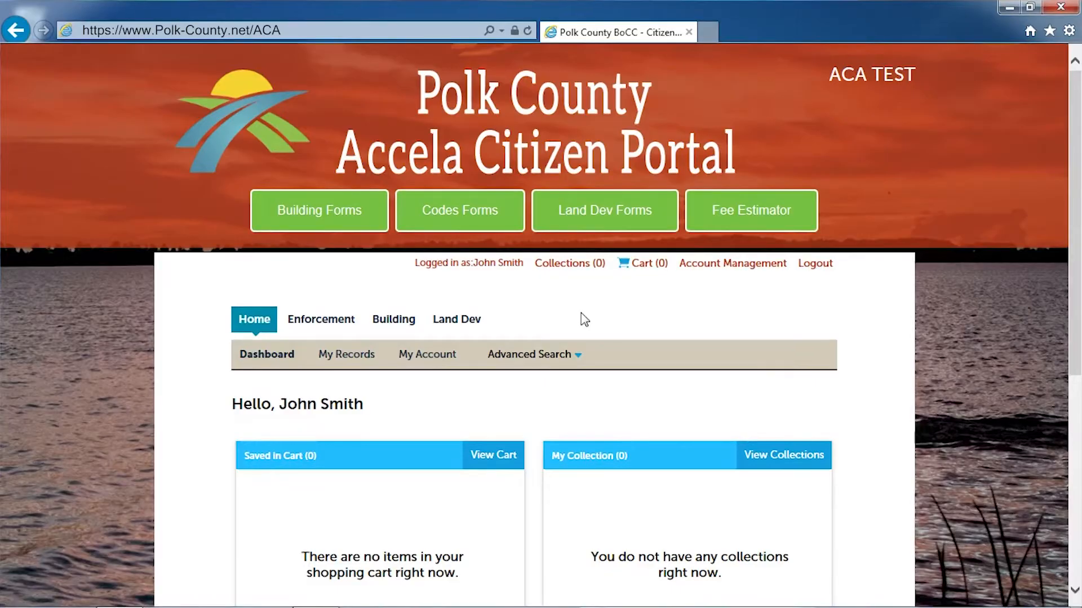
{"action": "mouse_move", "coordinate": [732, 262]}
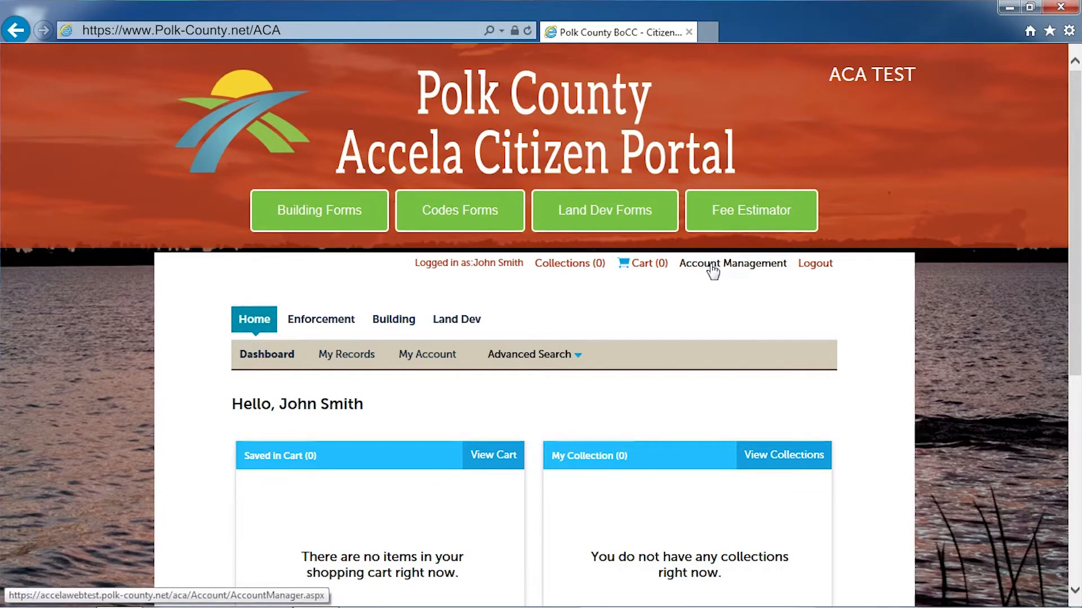
- Go to Account Management and bring the Attachments section into view
{"action": "left_click", "coordinate": [732, 263]}
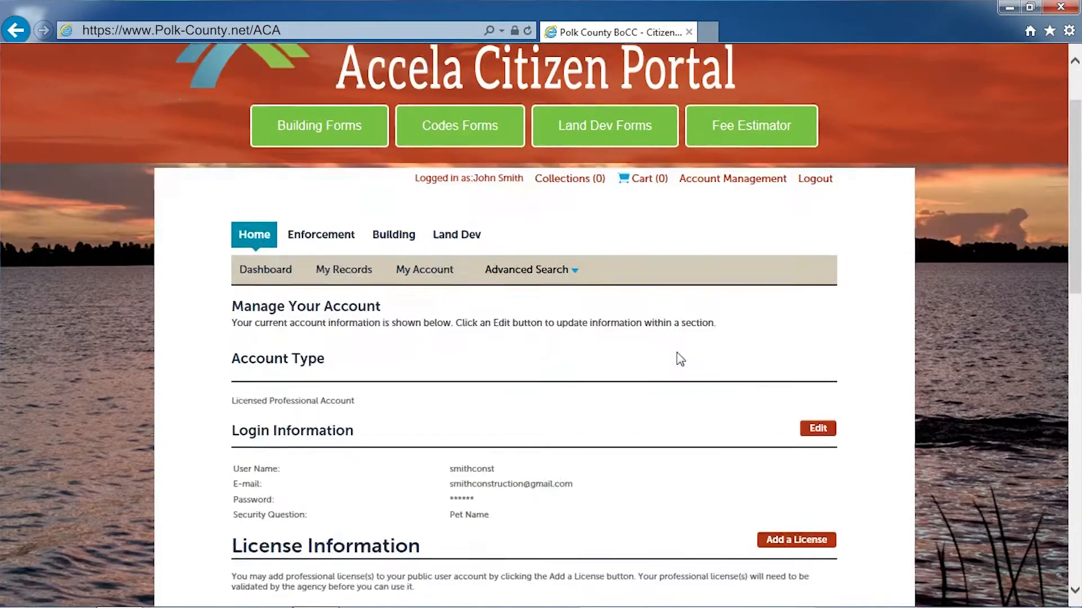
{"action": "scroll", "scroll_direction": "down", "scroll_amount": 3}
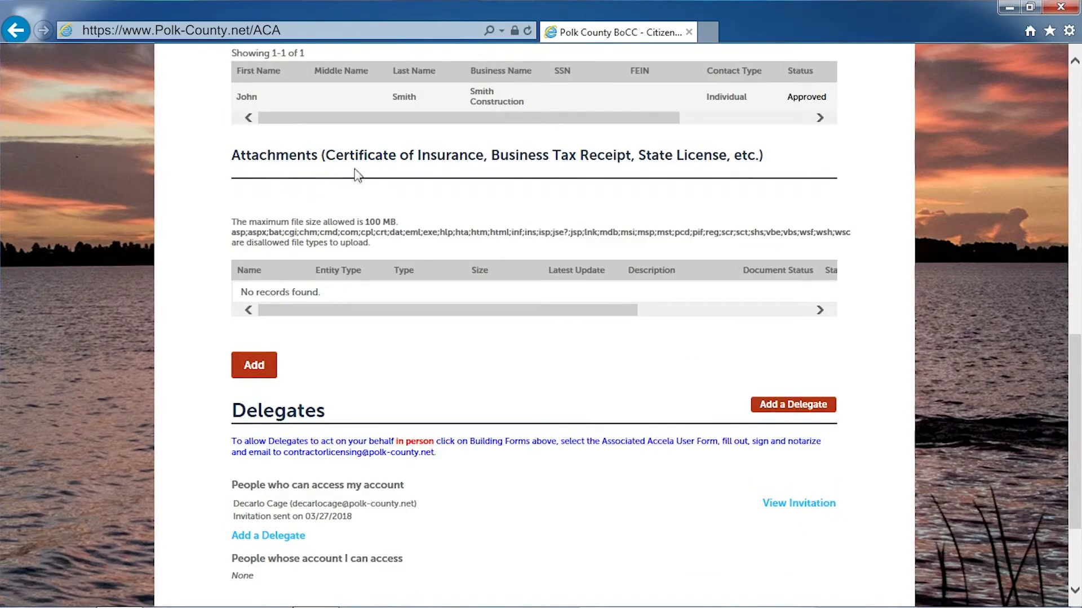
{"action": "mouse_move", "coordinate": [315, 387]}
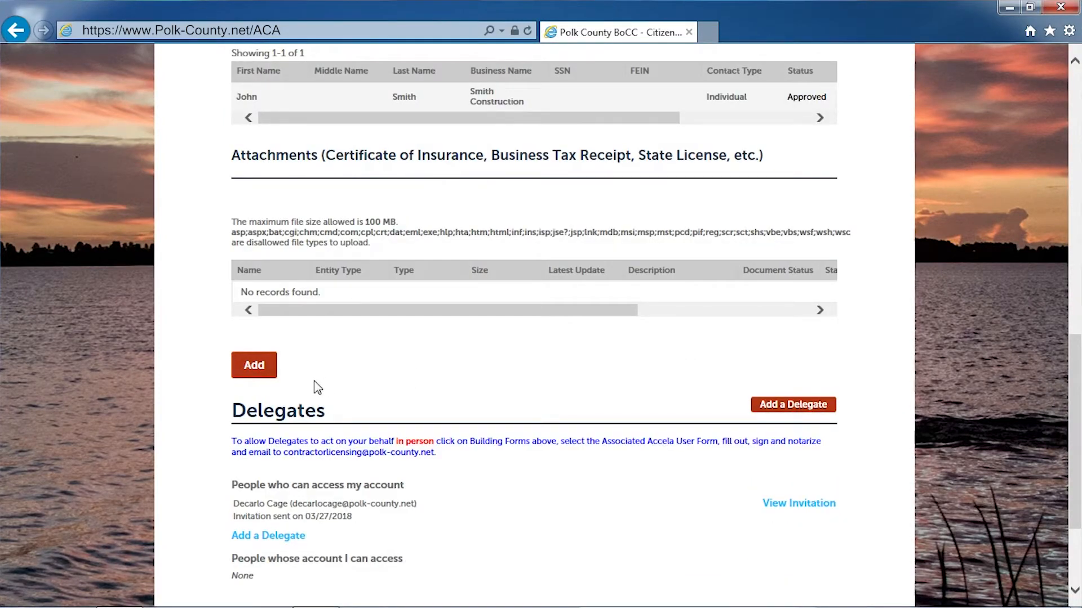
- Add a new attachment by uploading VeryImportantDocument.docx from the computer and continue to its details
{"action": "left_click", "coordinate": [253, 365]}
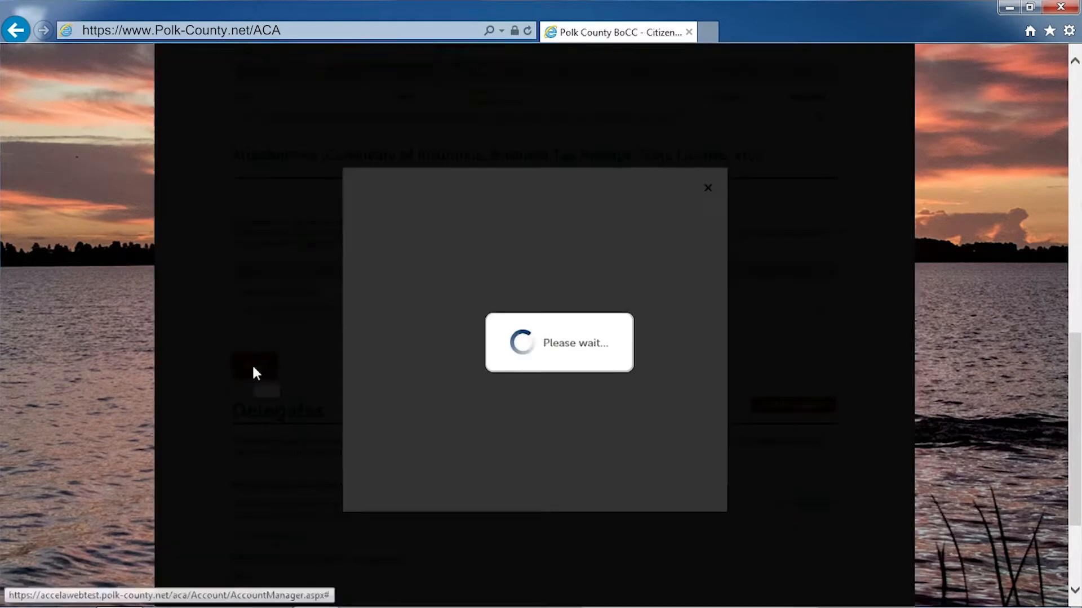
{"action": "left_click", "coordinate": [253, 365]}
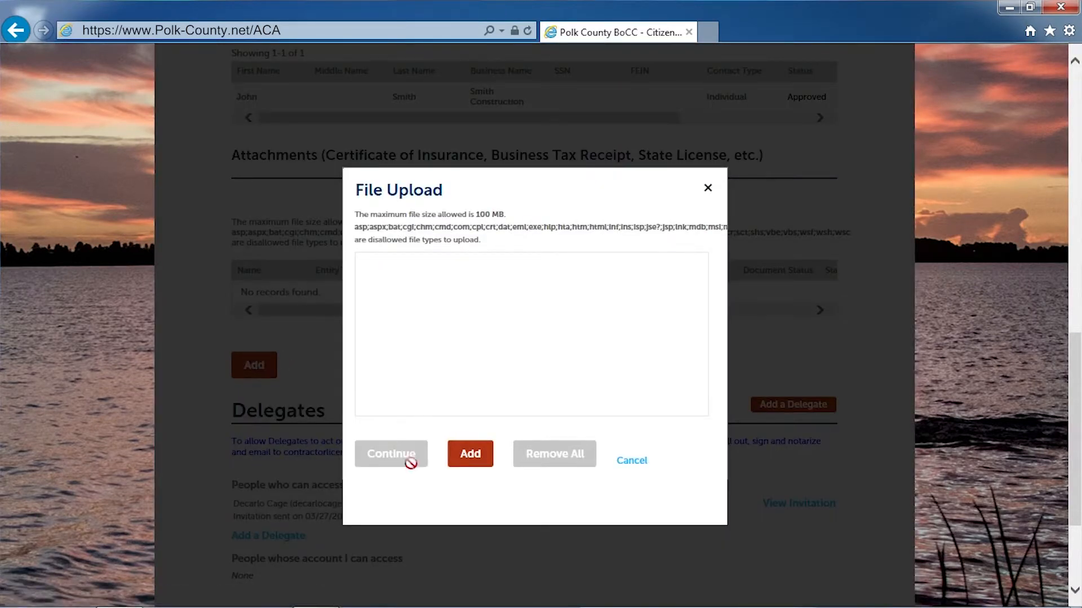
{"action": "left_click", "coordinate": [470, 454]}
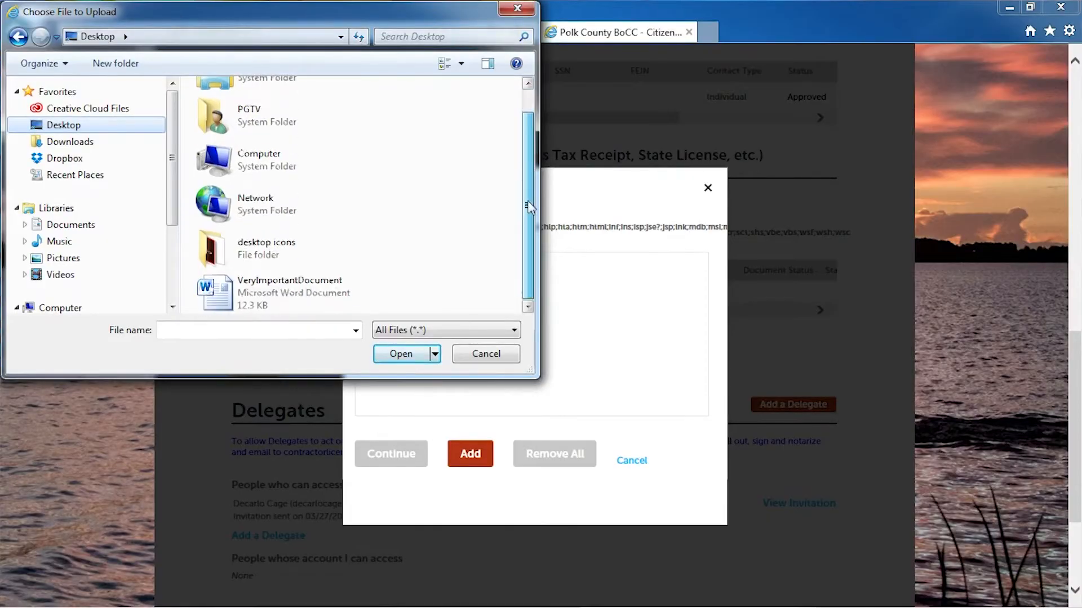
{"action": "left_click", "coordinate": [289, 293]}
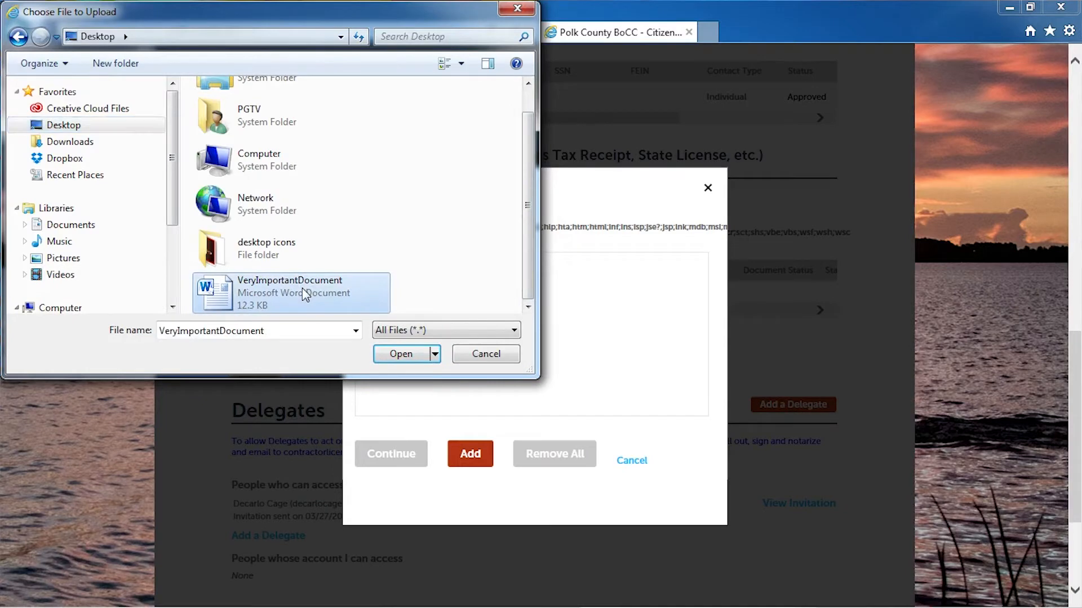
{"action": "left_click", "coordinate": [400, 354]}
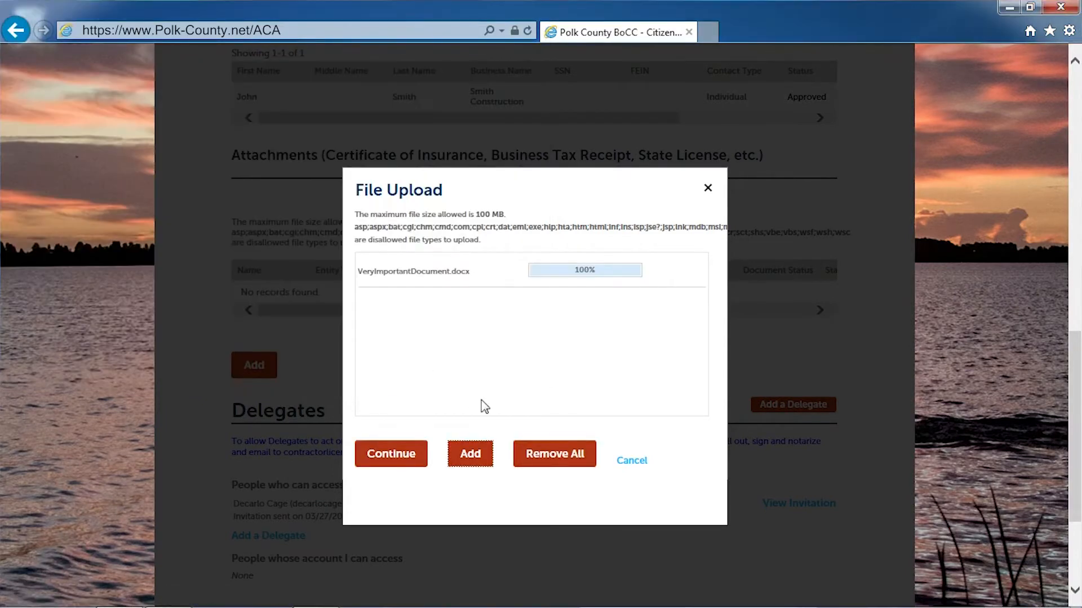
{"action": "left_click", "coordinate": [391, 454]}
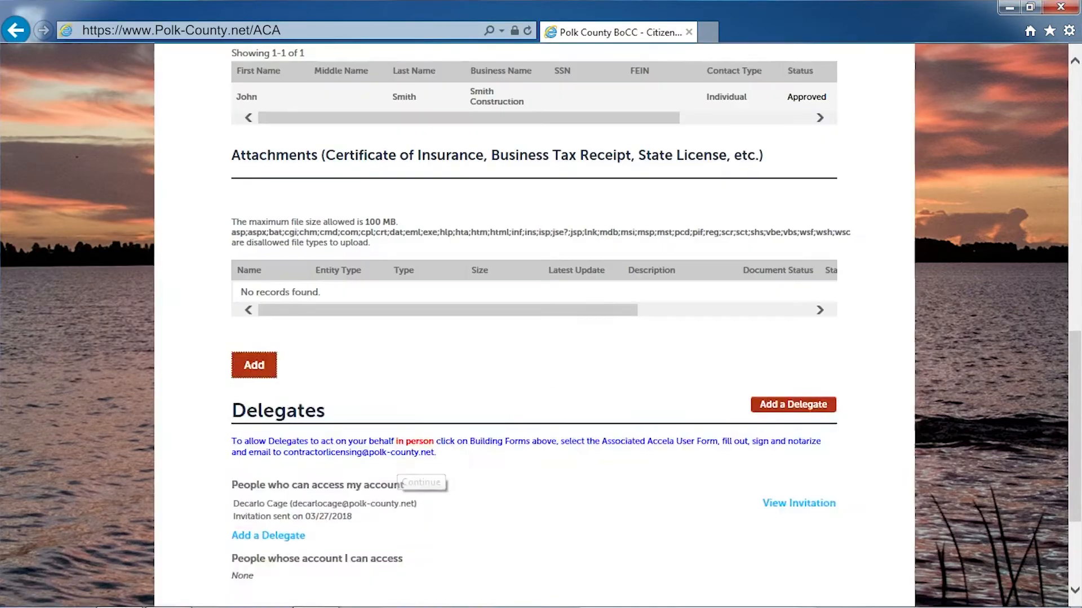
- Describe the attachment as 'Very Important Document' and save it to the account
{"action": "left_click", "coordinate": [254, 365]}
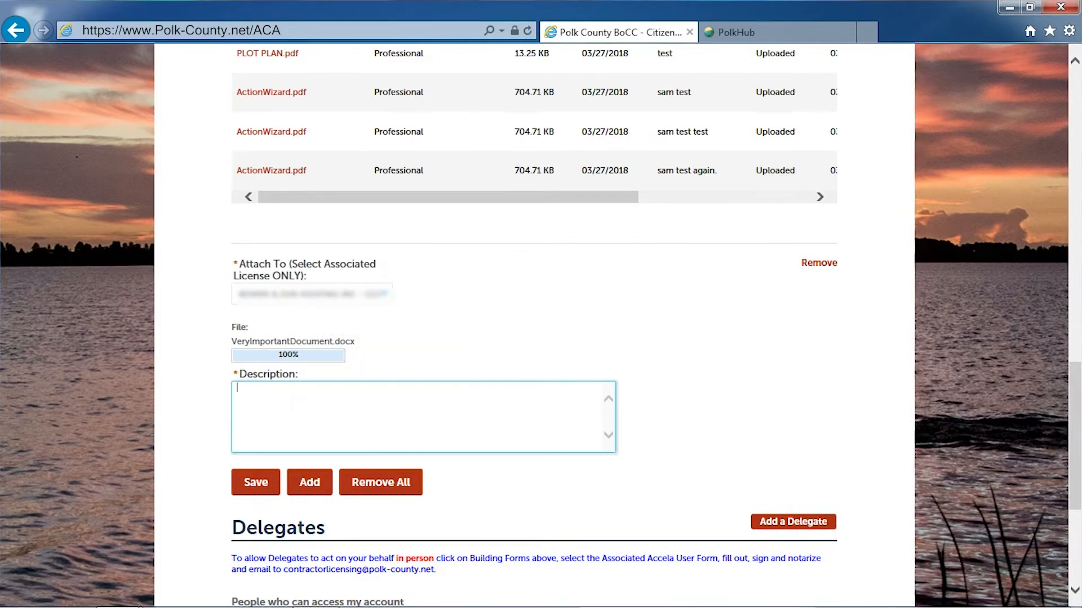
{"action": "type", "text": "Very Important Document"}
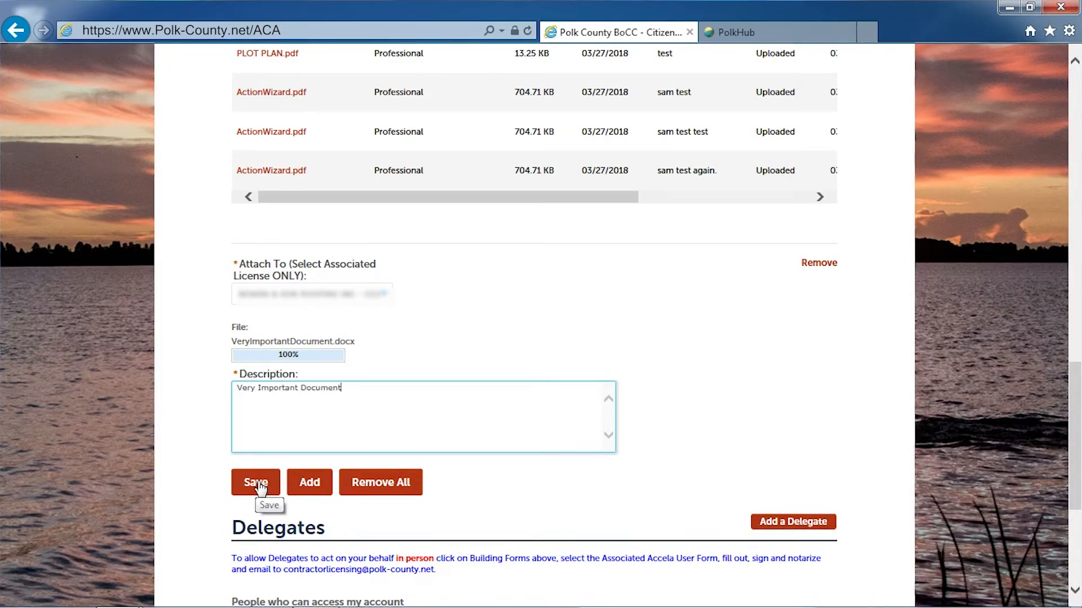
{"action": "left_click", "coordinate": [256, 482]}
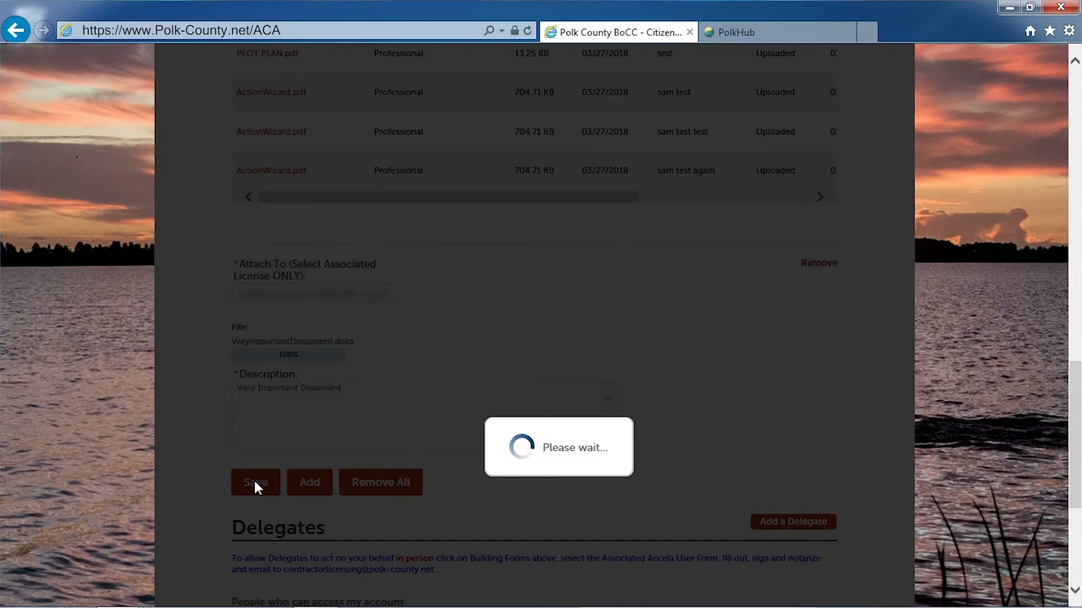
{"action": "left_click", "coordinate": [254, 483]}
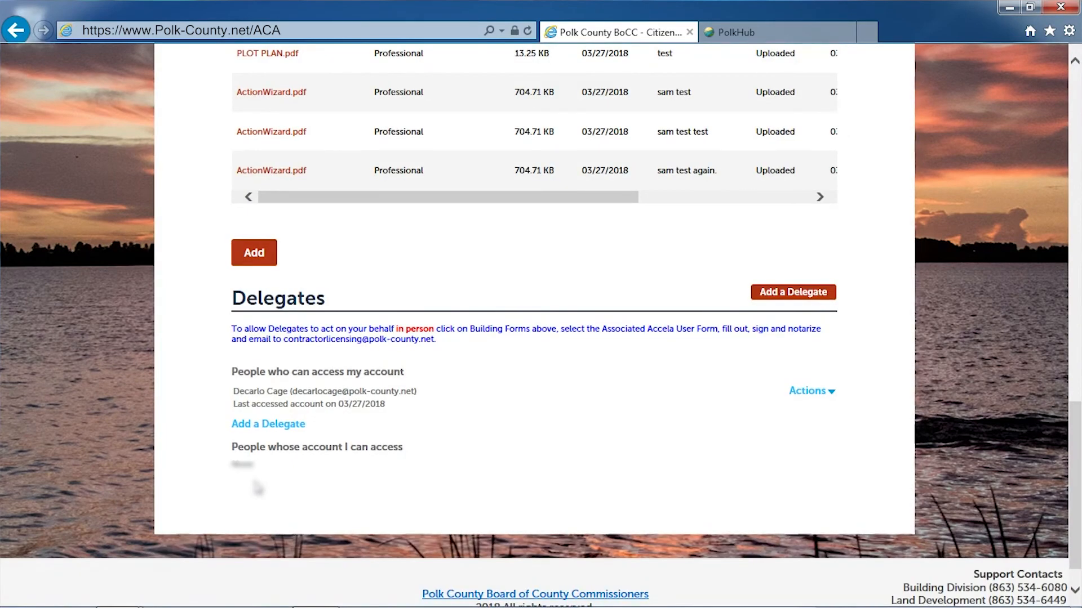